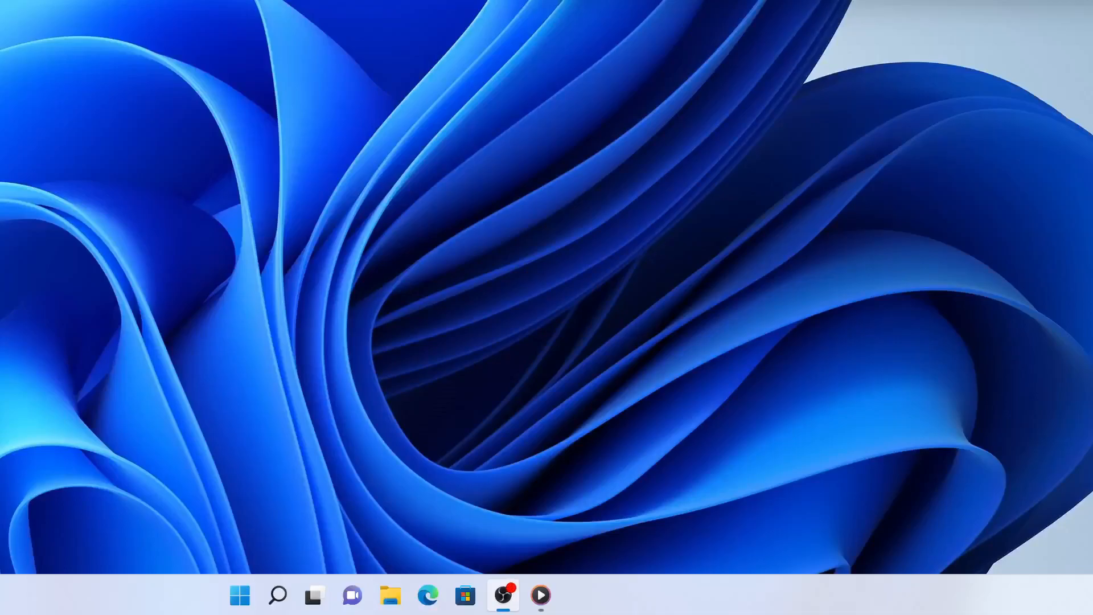
Launch Google Chrome from the taskbar to a blank new tab.
click(540, 596)
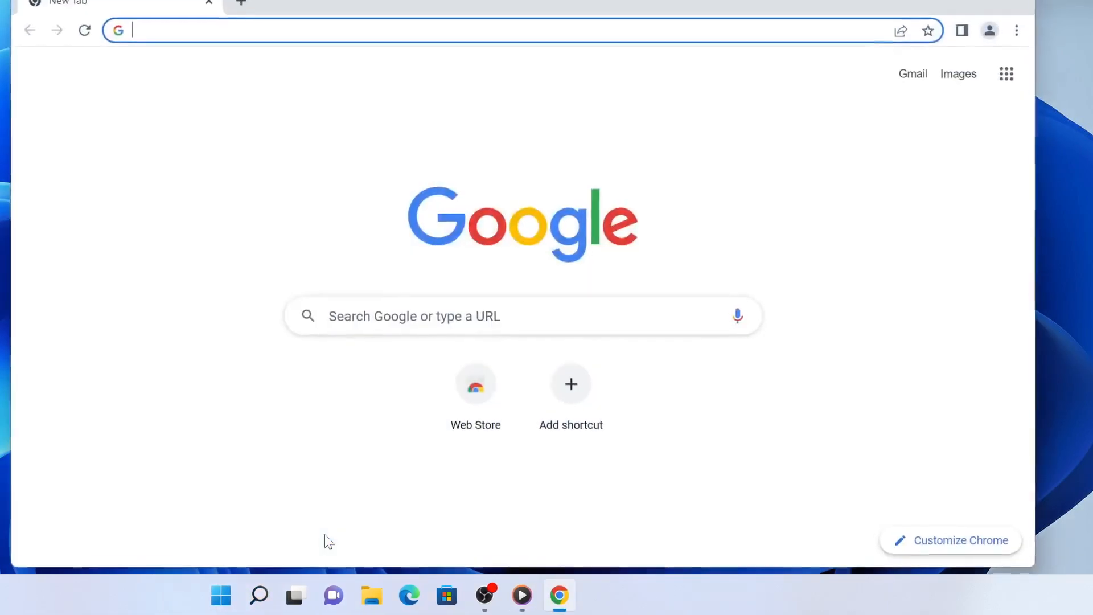
Go to lifelib.io and navigate to its Download page for lifelib with WinPython.
text(lifelib.io)
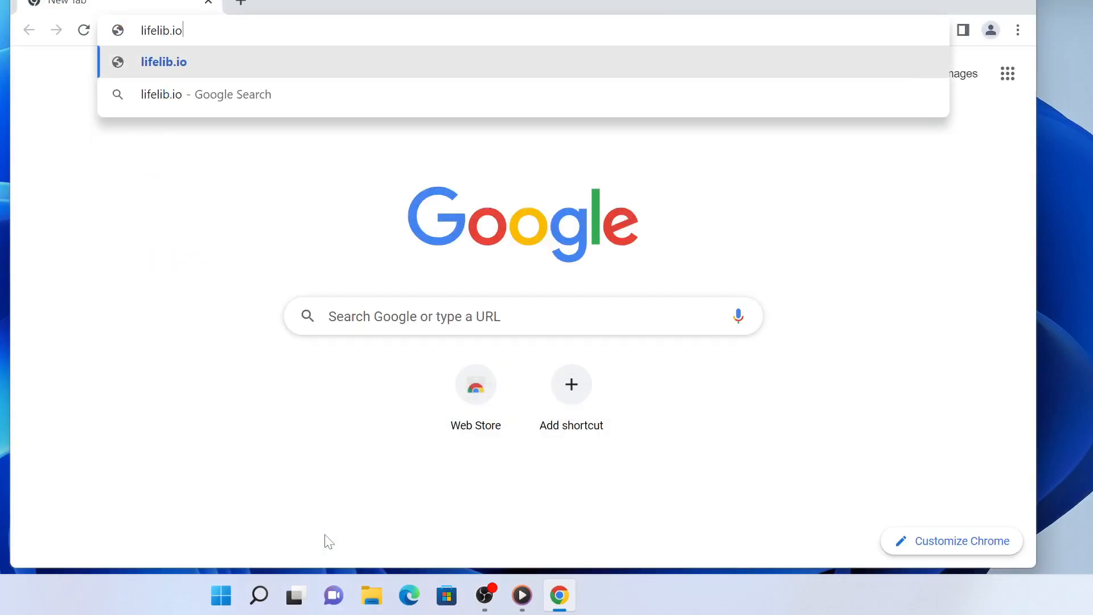
click(163, 61)
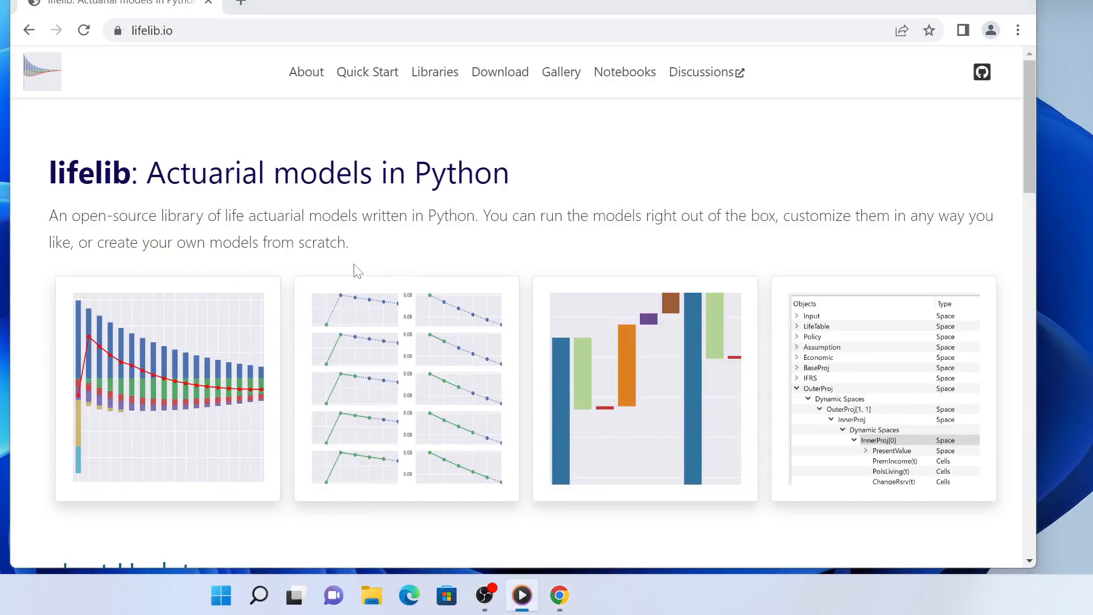
mouse_move(499, 72)
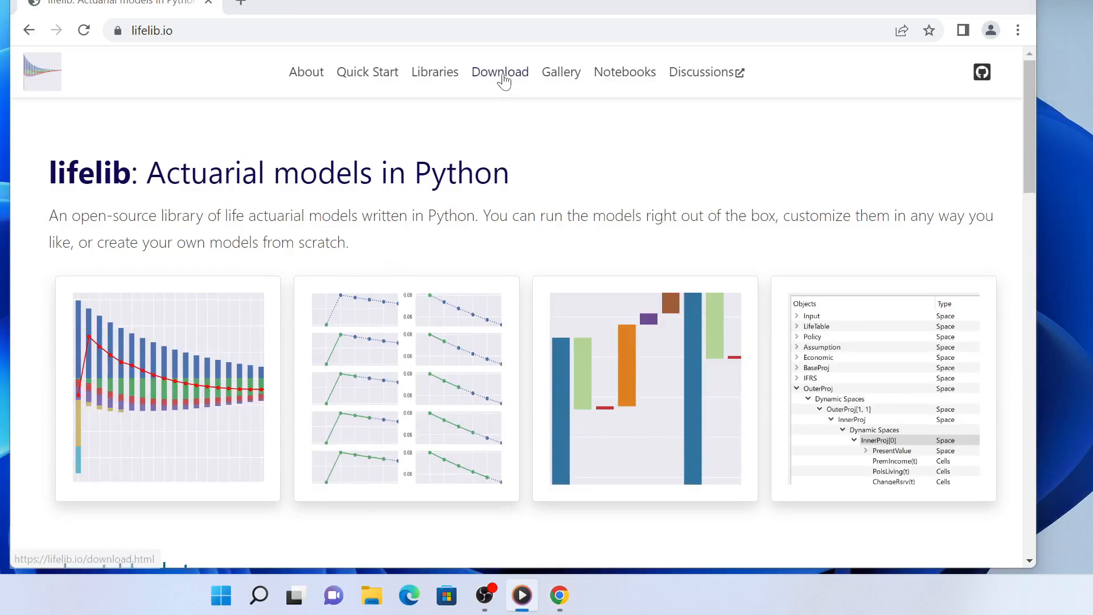
click(500, 72)
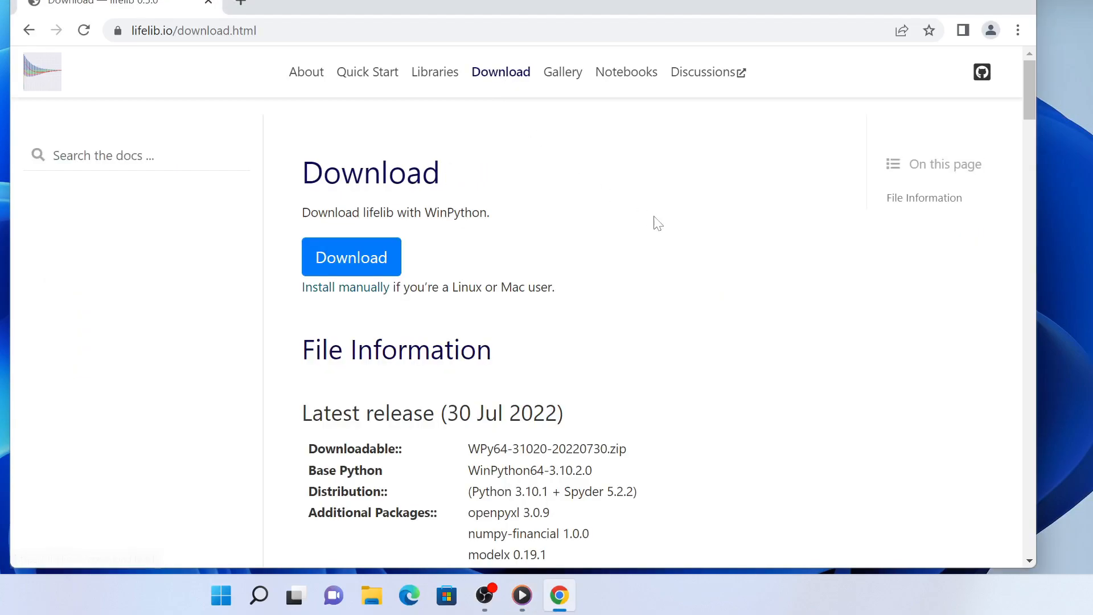
mouse_move(534, 348)
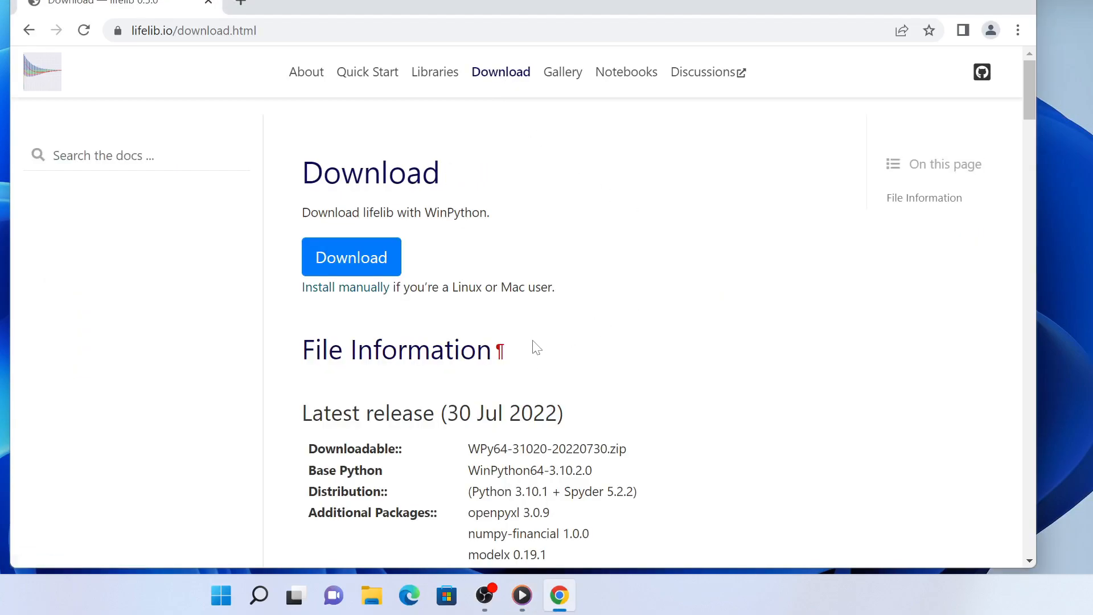
mouse_move(565, 257)
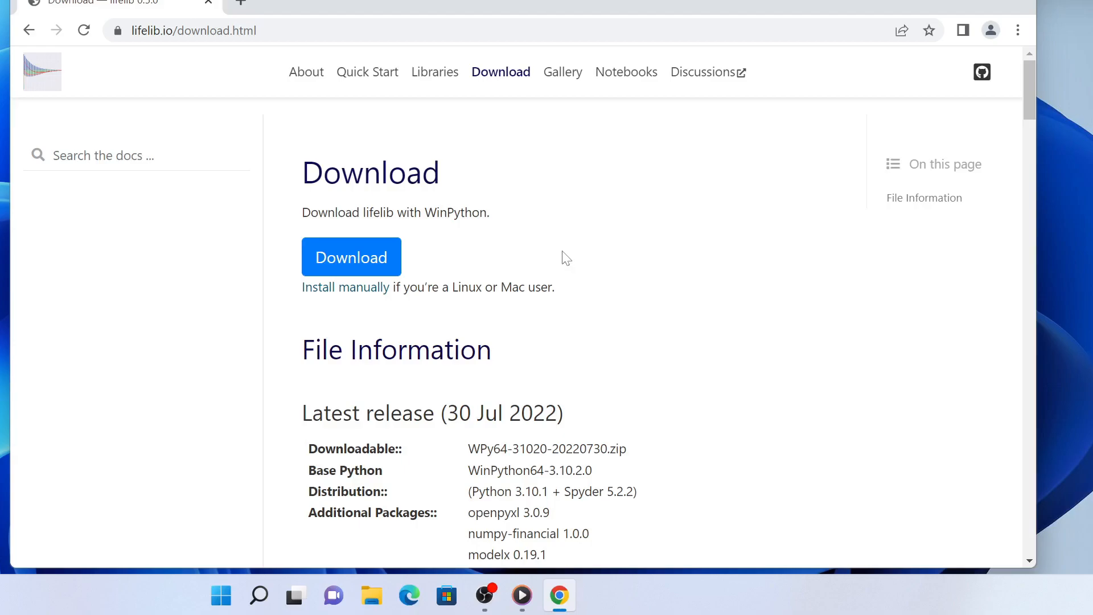
Download WPy64-31020-20220730.zip from Google Drive, accepting the virus-scan size warning.
click(352, 256)
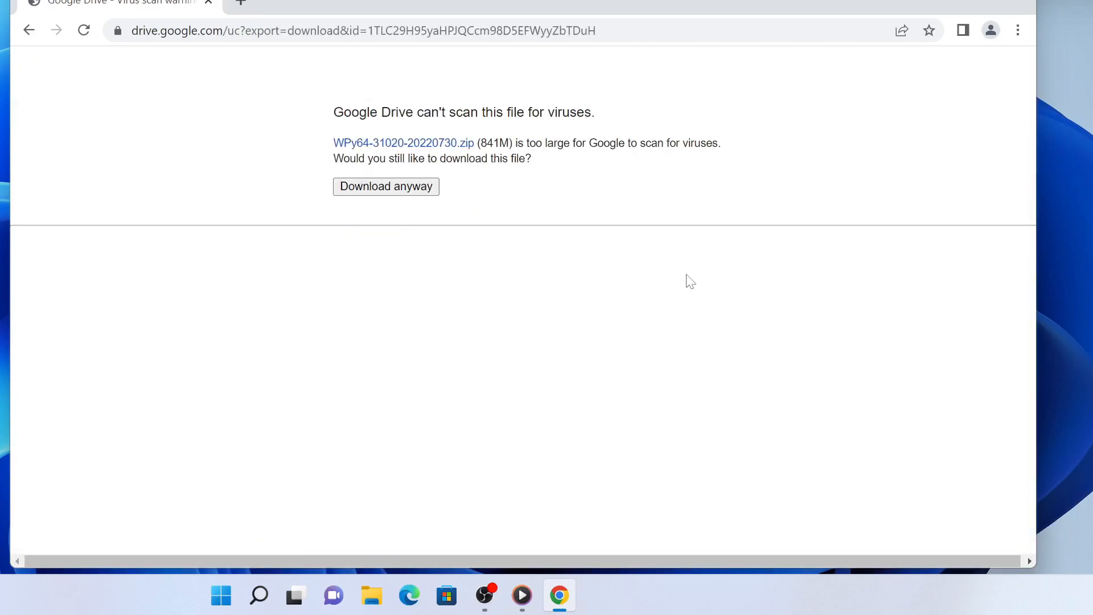
mouse_move(411, 194)
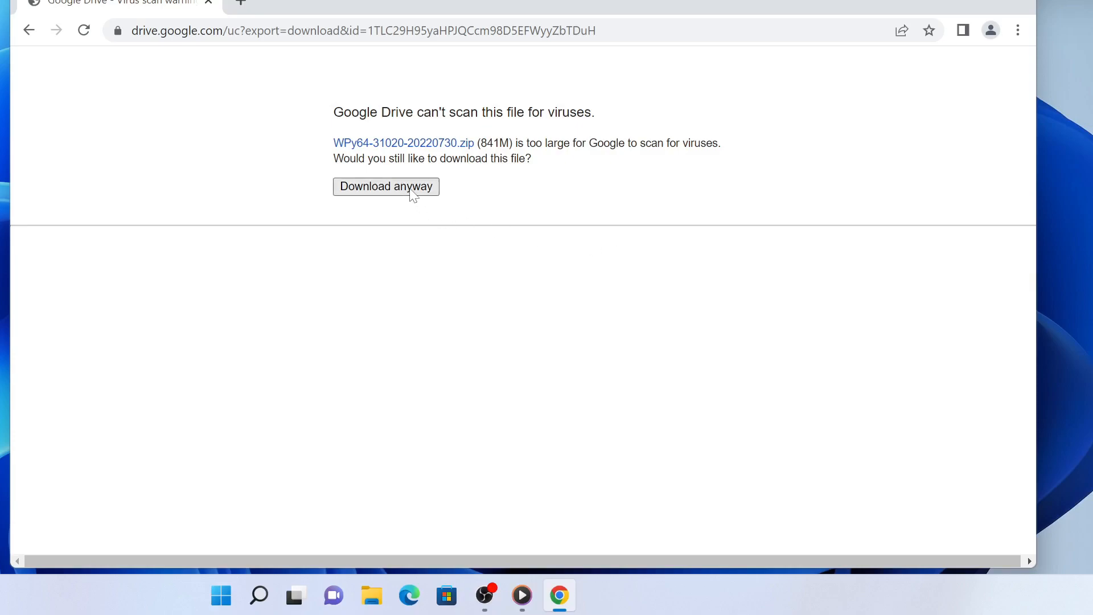
click(386, 185)
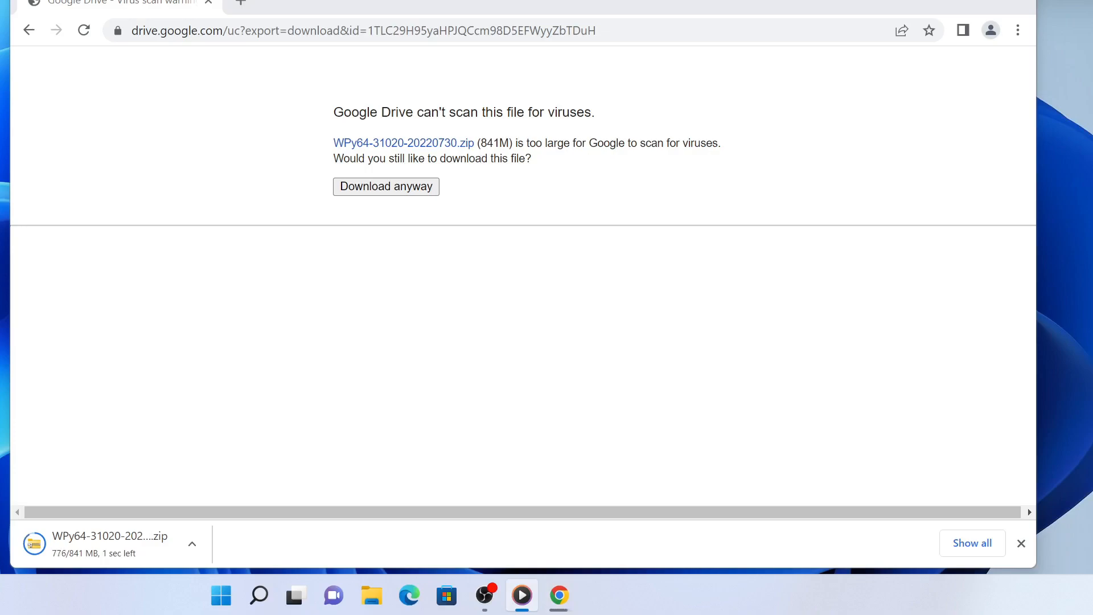
mouse_move(183, 339)
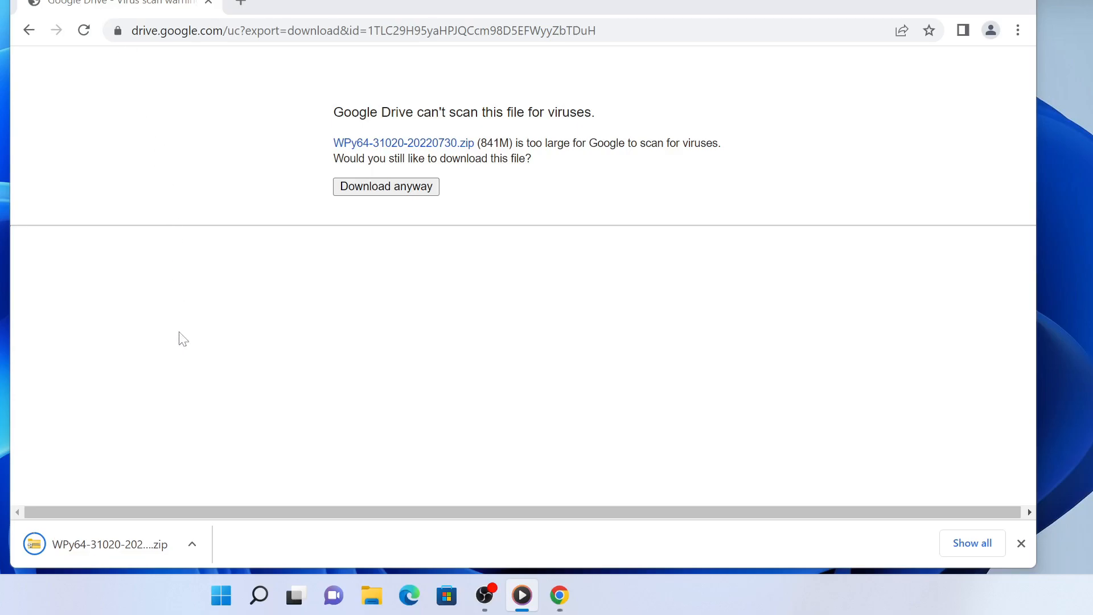
click(191, 544)
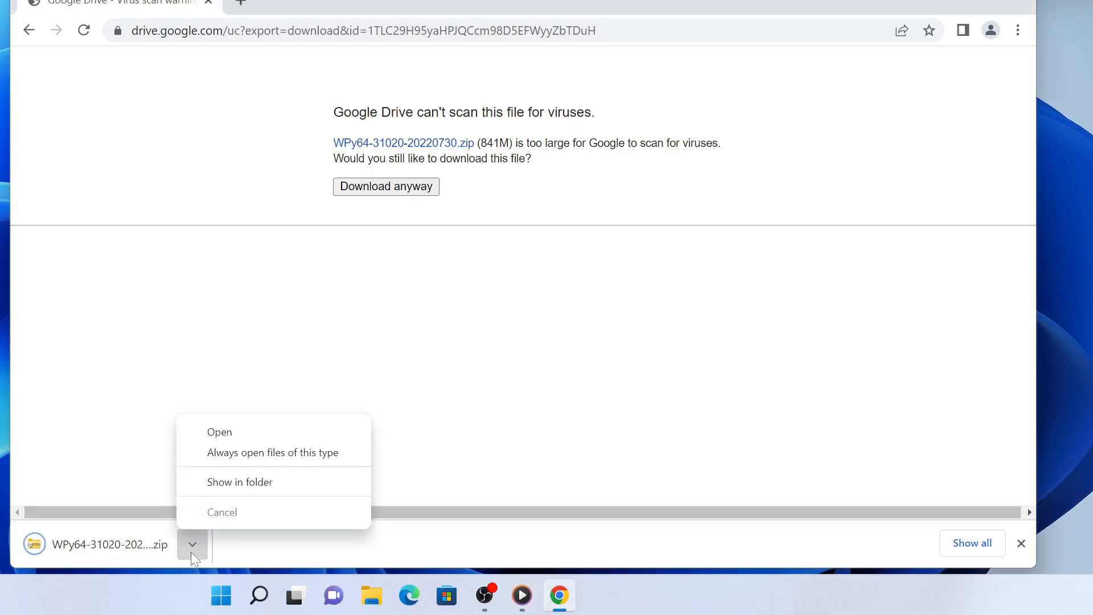
Show the WinPython zip in Downloads and start Extract All on it.
click(239, 481)
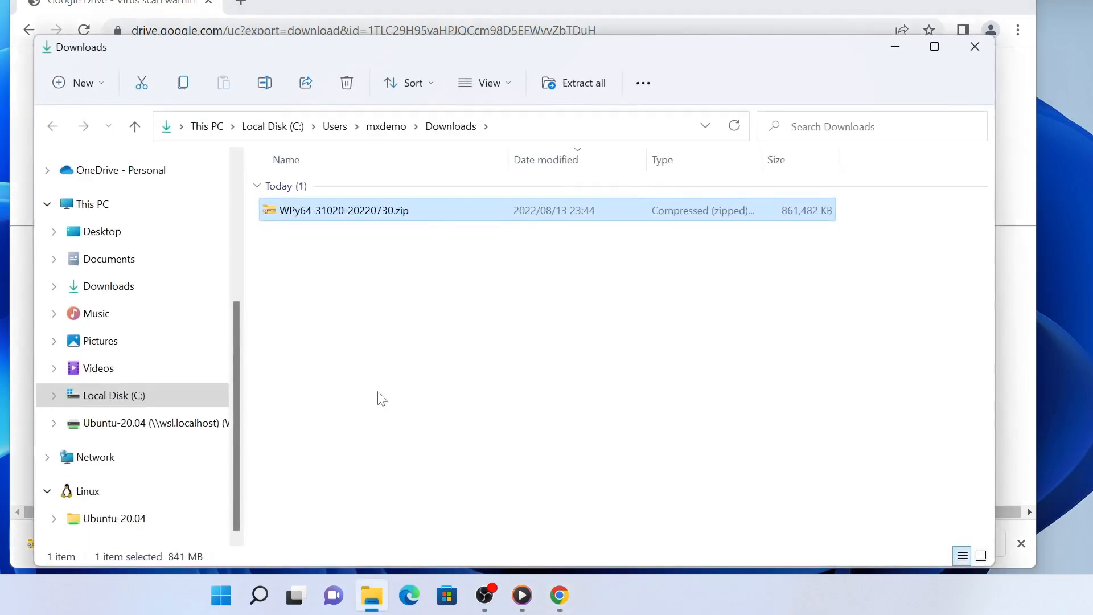
mouse_move(418, 272)
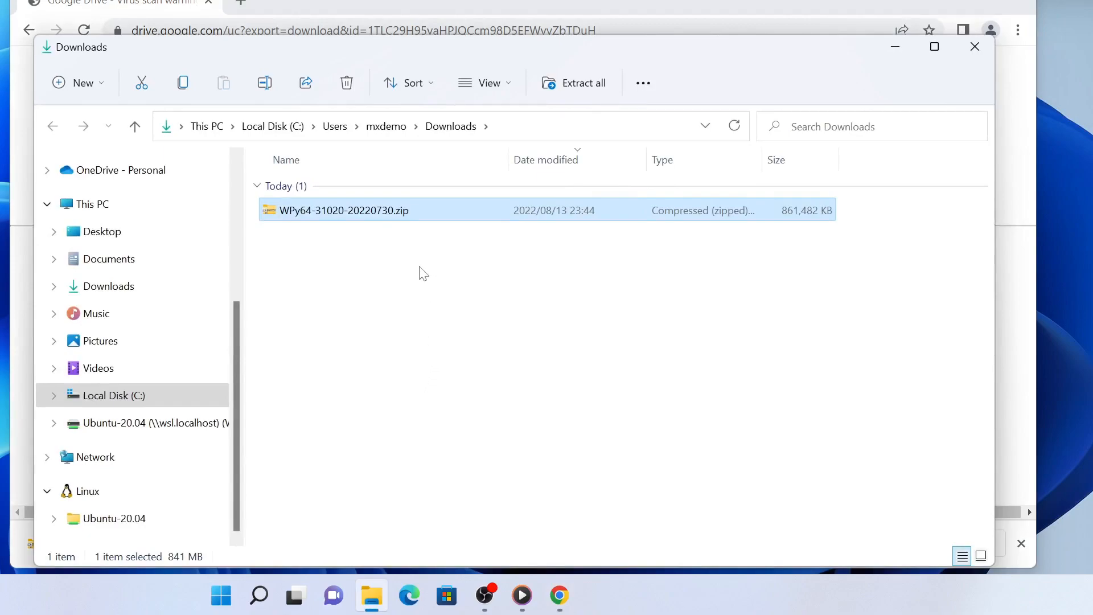
right_click(344, 211)
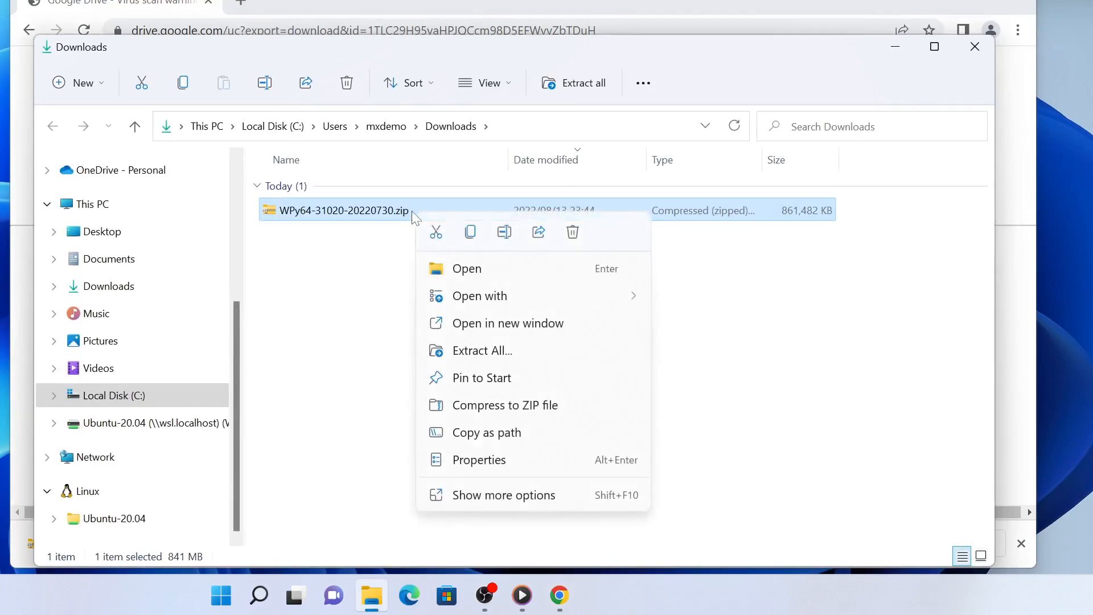
click(502, 496)
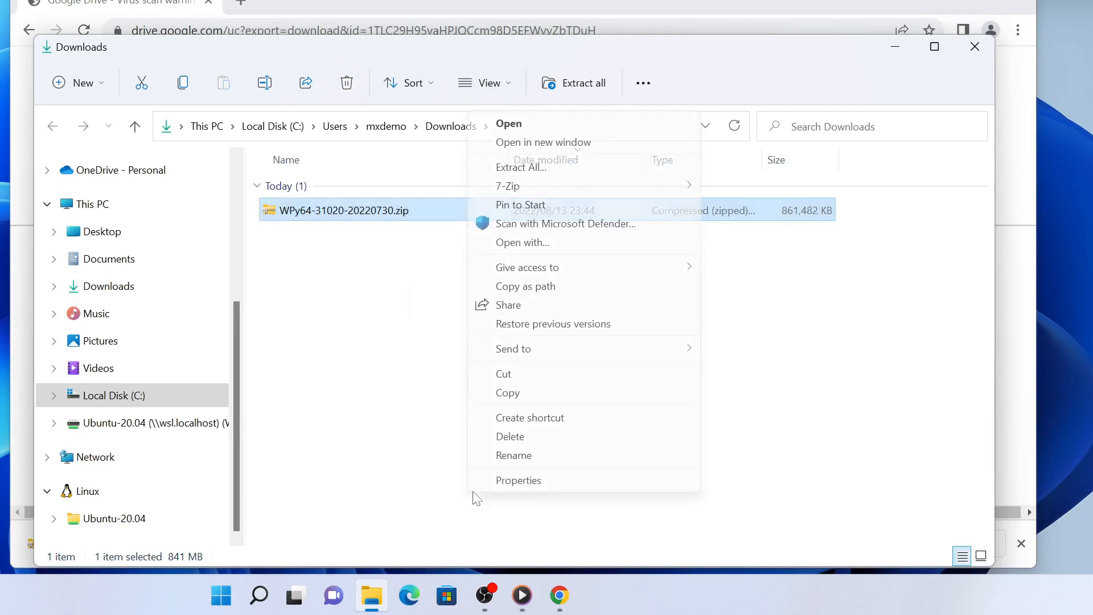
mouse_move(529, 168)
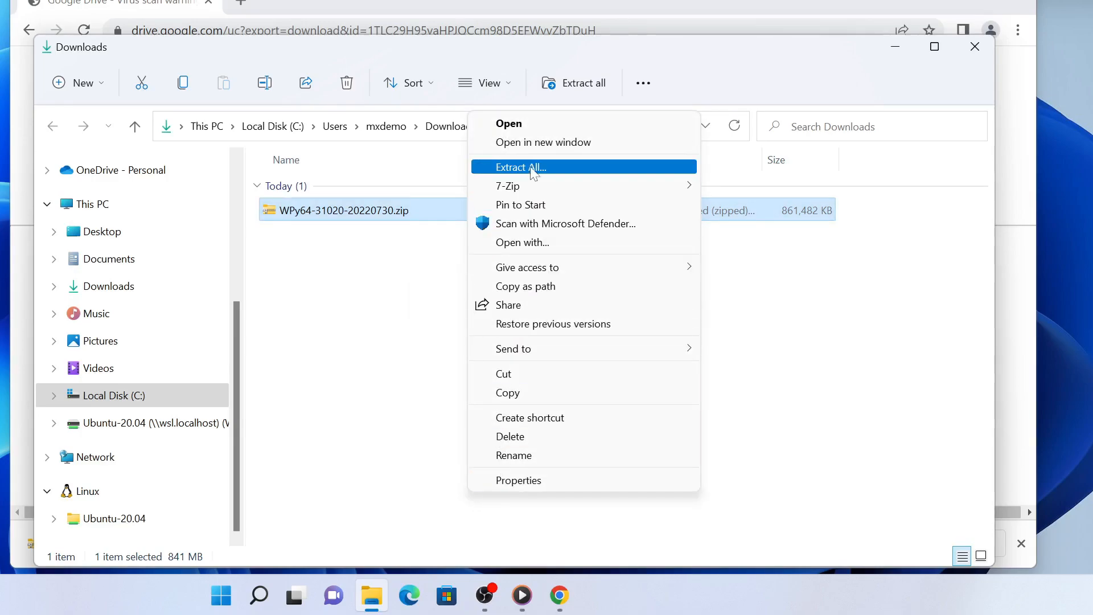
click(520, 166)
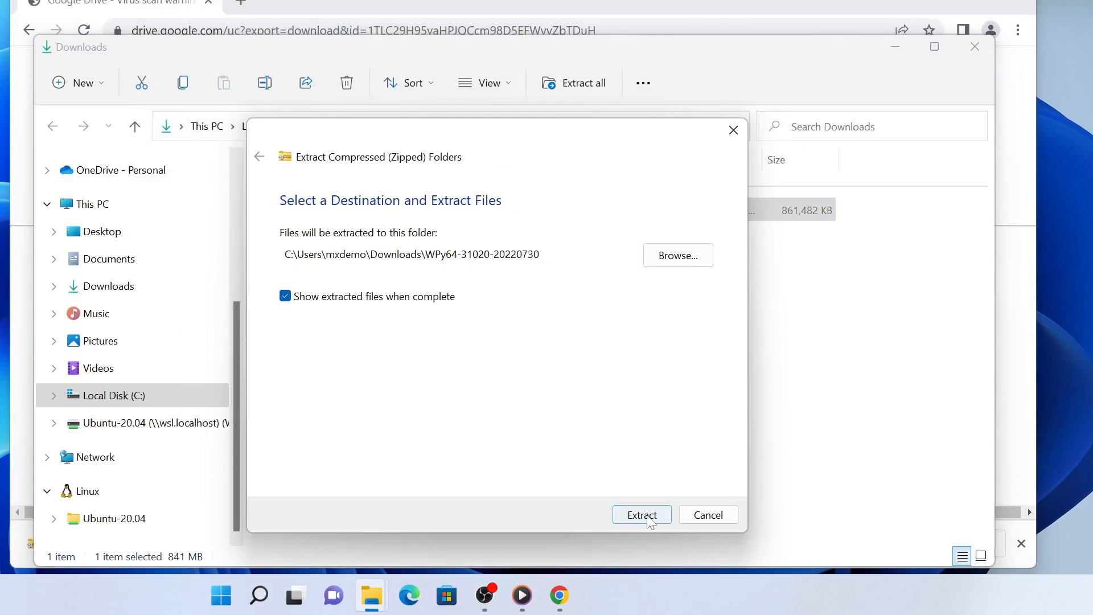
mouse_move(826, 320)
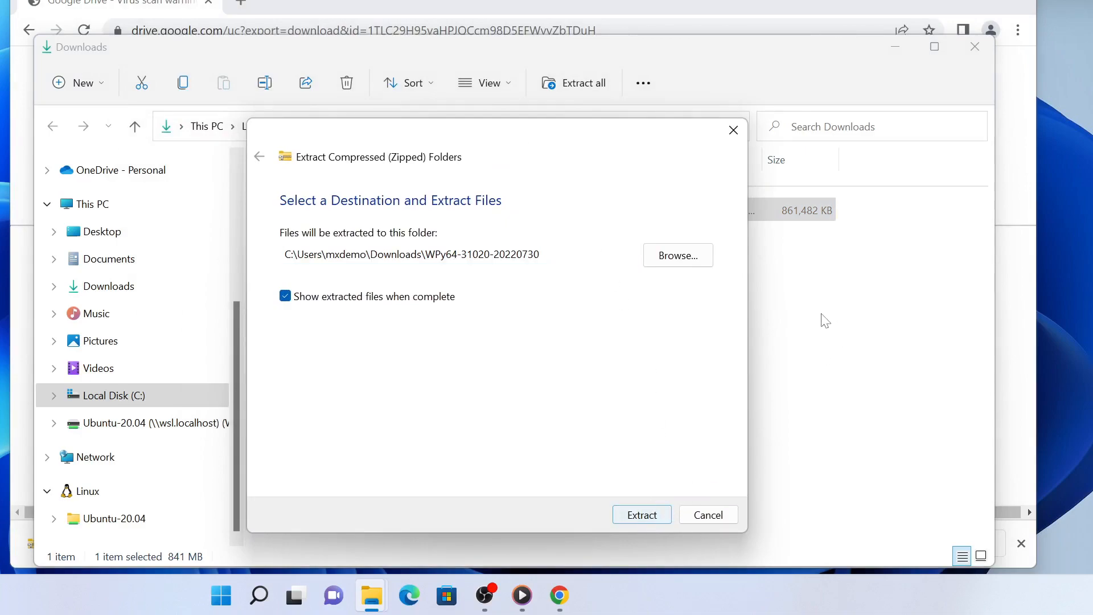
mouse_move(641, 387)
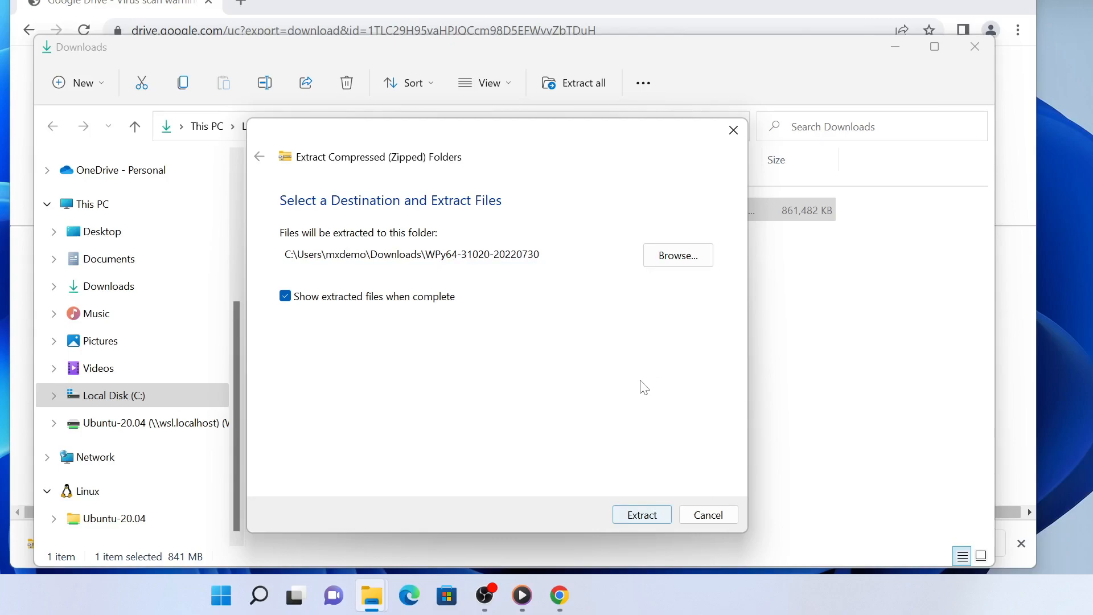